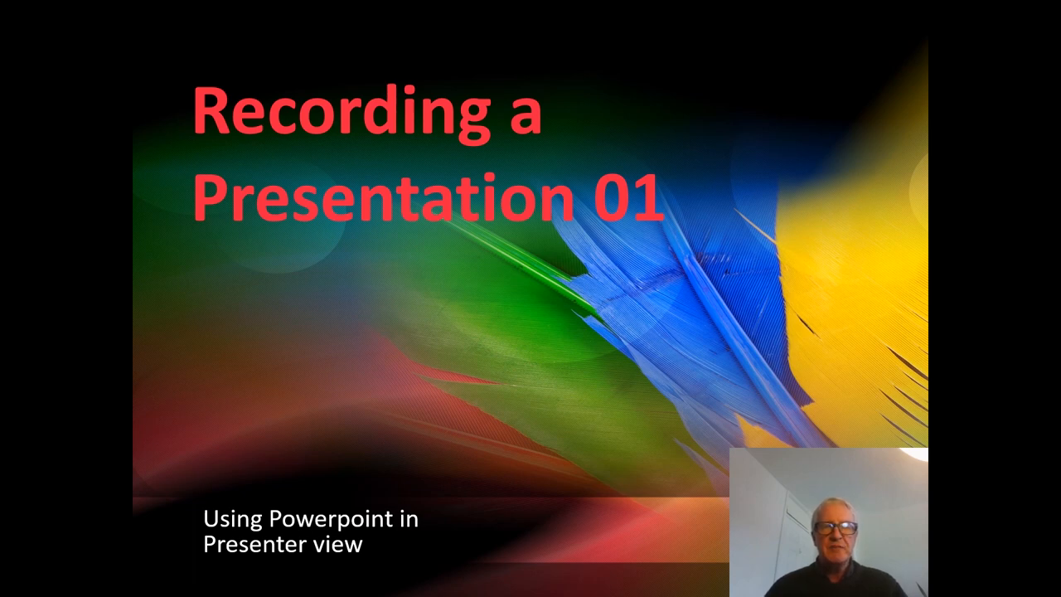
Step: Advance the slideshow from the title slide to the Online support slide listing Youtube videos
key("right")
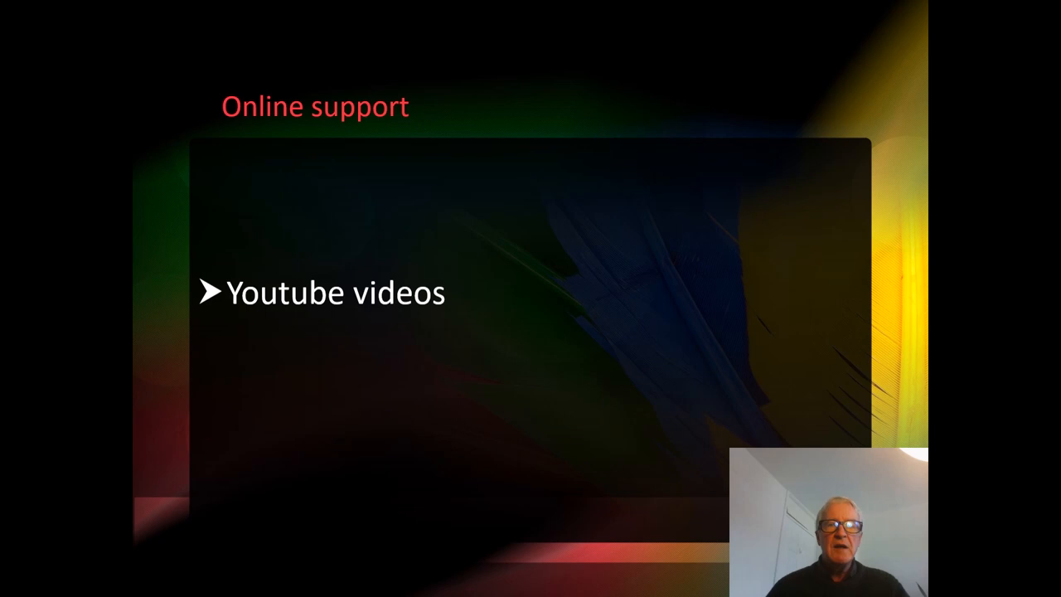